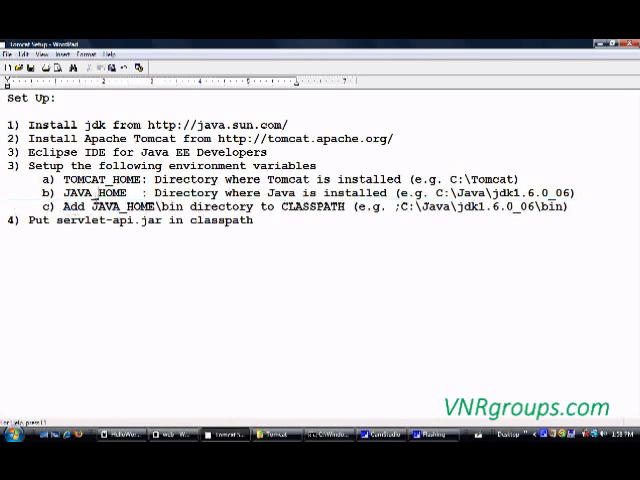
Select parts of the example CLASSPATH path on line 4.
{"action": "left_click_drag", "start_coordinate": [91, 206], "coordinate": [201, 206]}
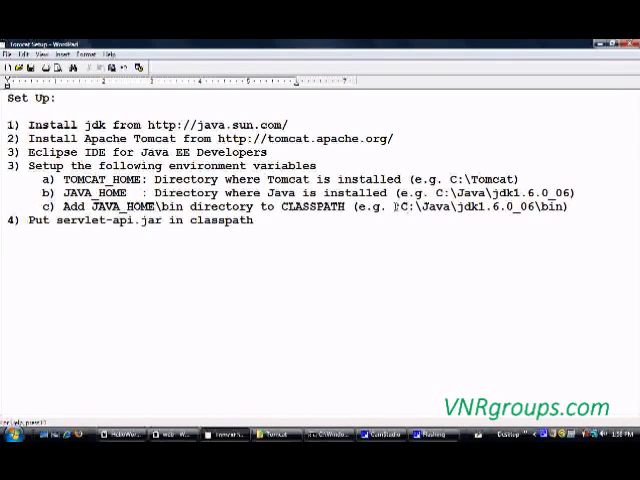
{"action": "double_click", "coordinate": [401, 206]}
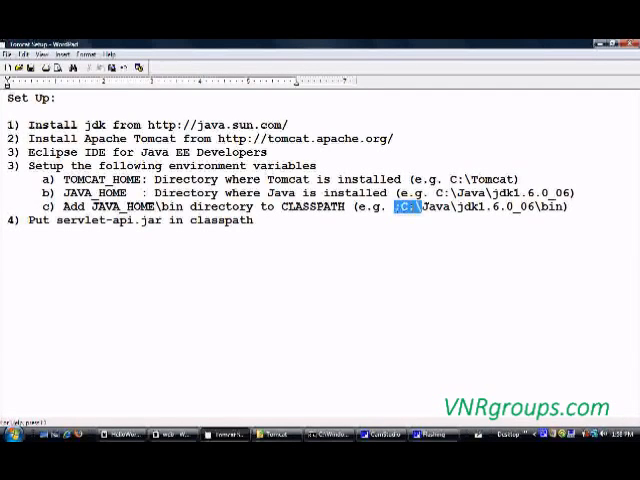
{"action": "left_click_drag", "start_coordinate": [399, 206], "coordinate": [535, 206]}
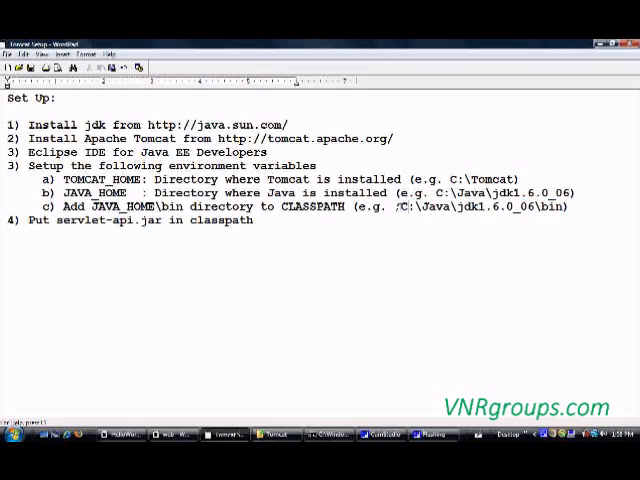
{"action": "left_click_drag", "start_coordinate": [520, 186], "coordinate": [390, 206]}
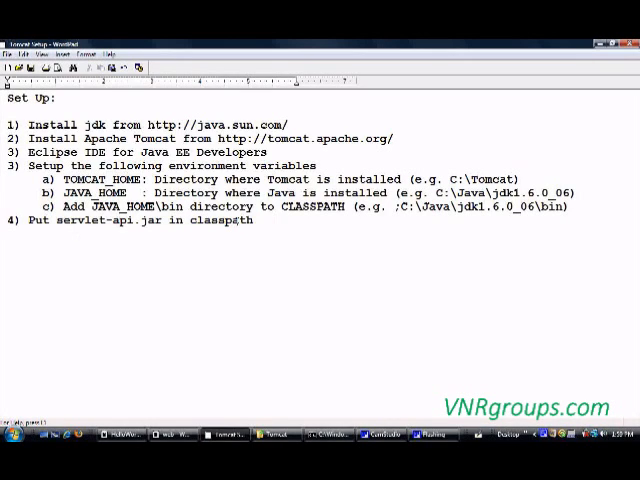
Add /jre/lib/ext after 'Put servlet-api.jar in classpath' in item 4.
{"action": "type", "text": "/jre/"}
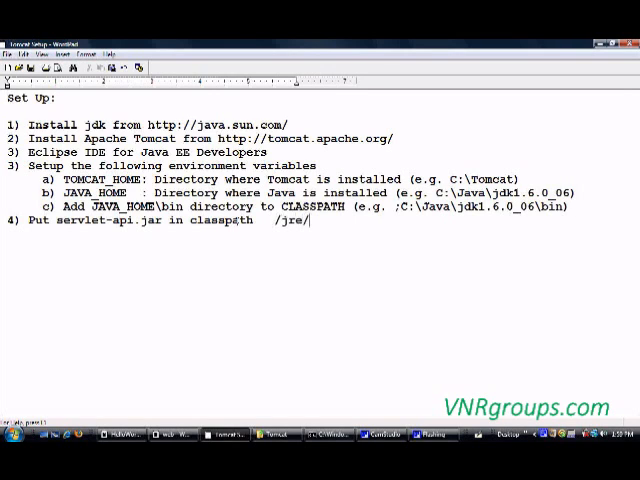
{"action": "type", "text": "lib/ex"}
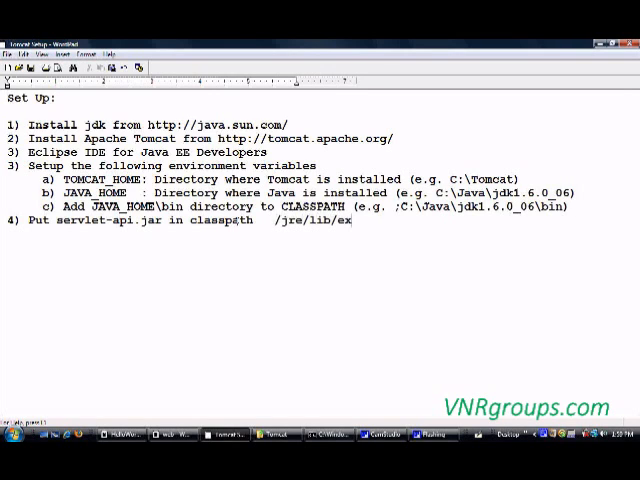
{"action": "type", "text": "t"}
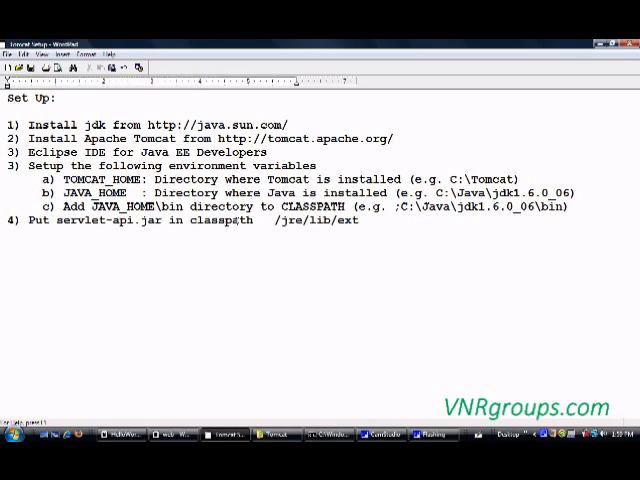